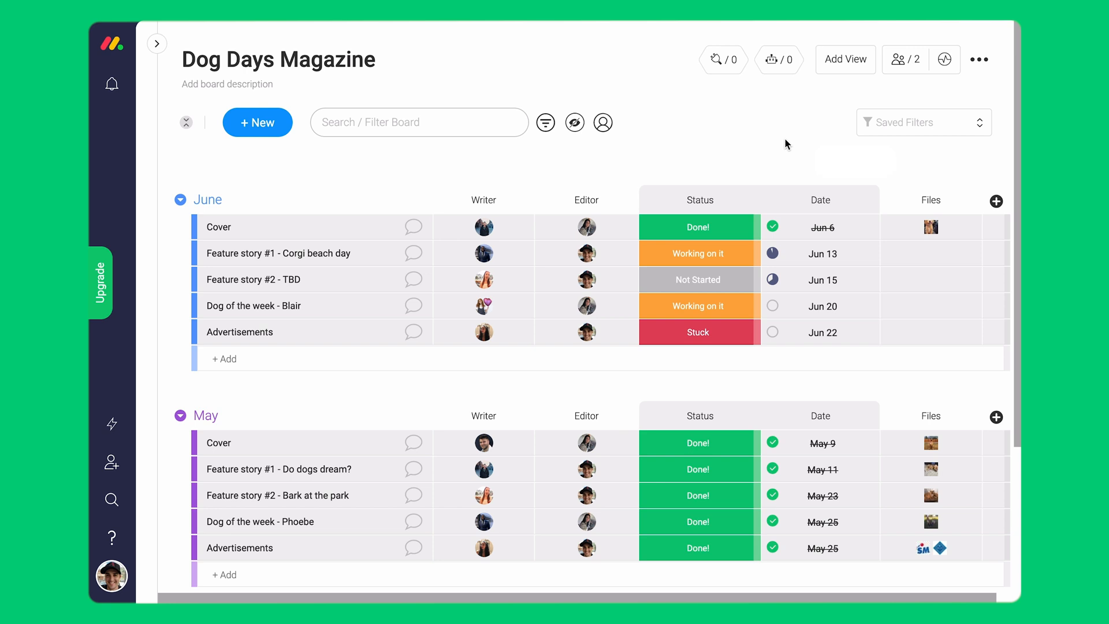
mouse_move(535, 189)
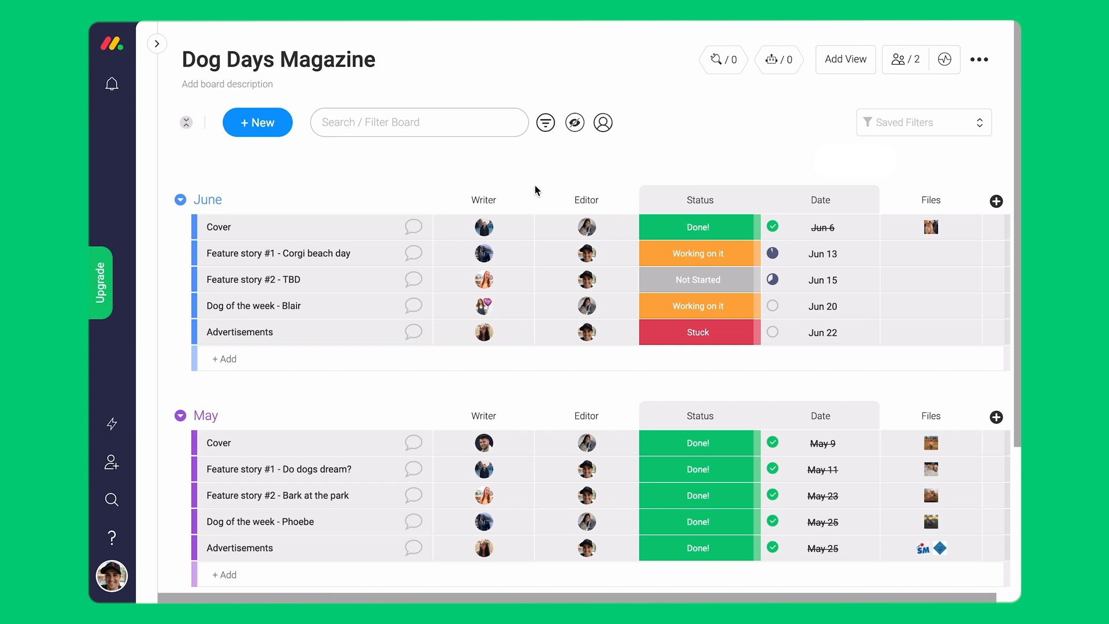
mouse_move(412, 305)
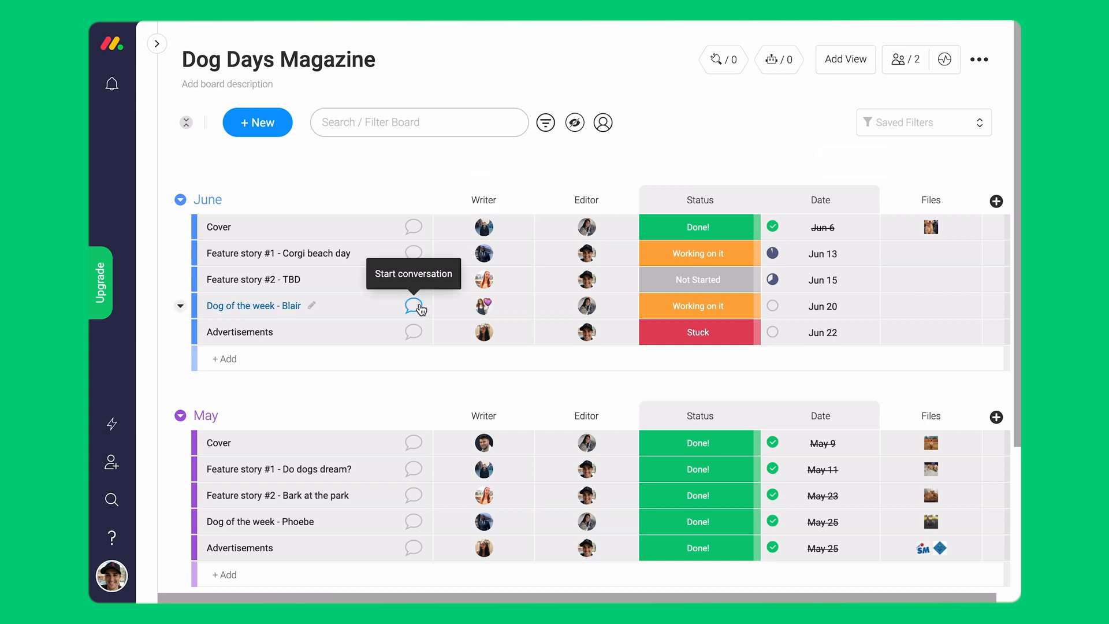
Post an update on 'Dog of the week - Blair' with a Blair photo attached from the computer
left_click(412, 305)
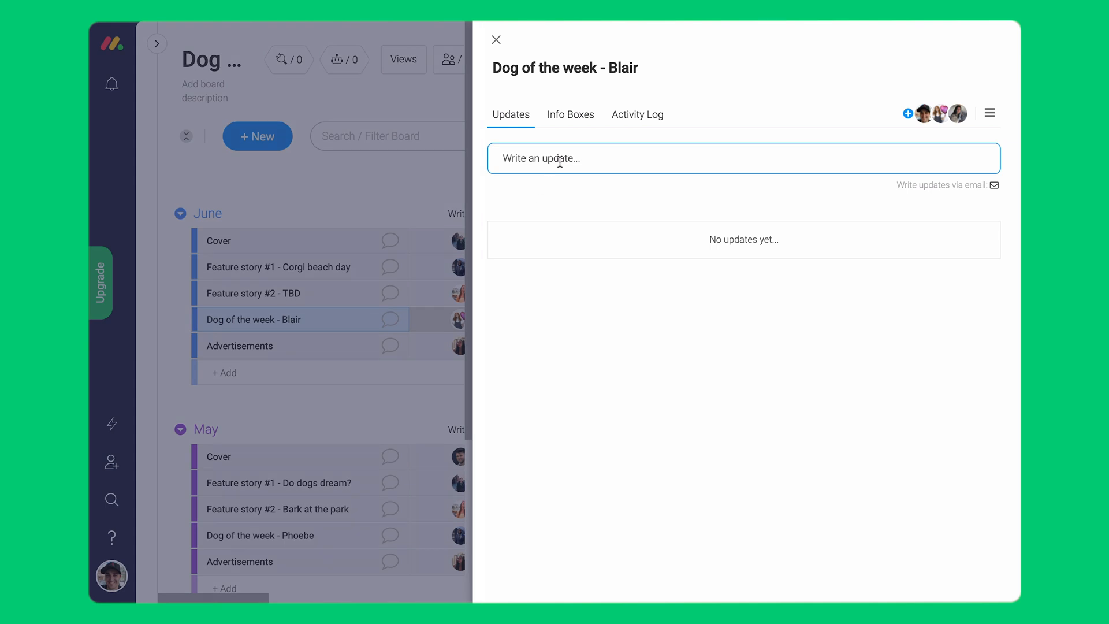
left_click(707, 159)
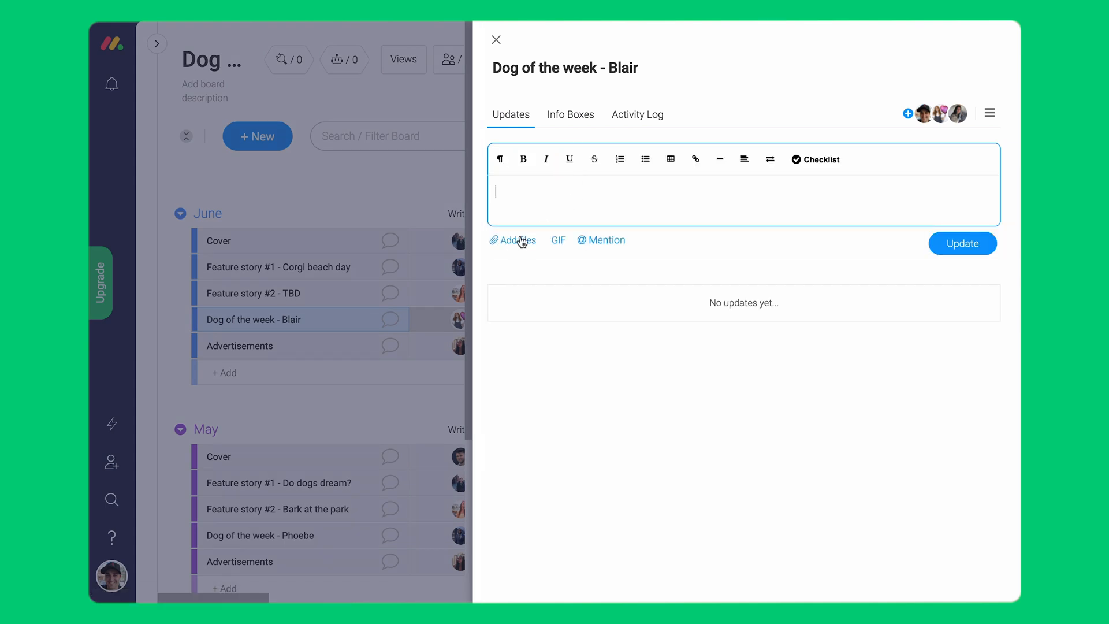
left_click(511, 240)
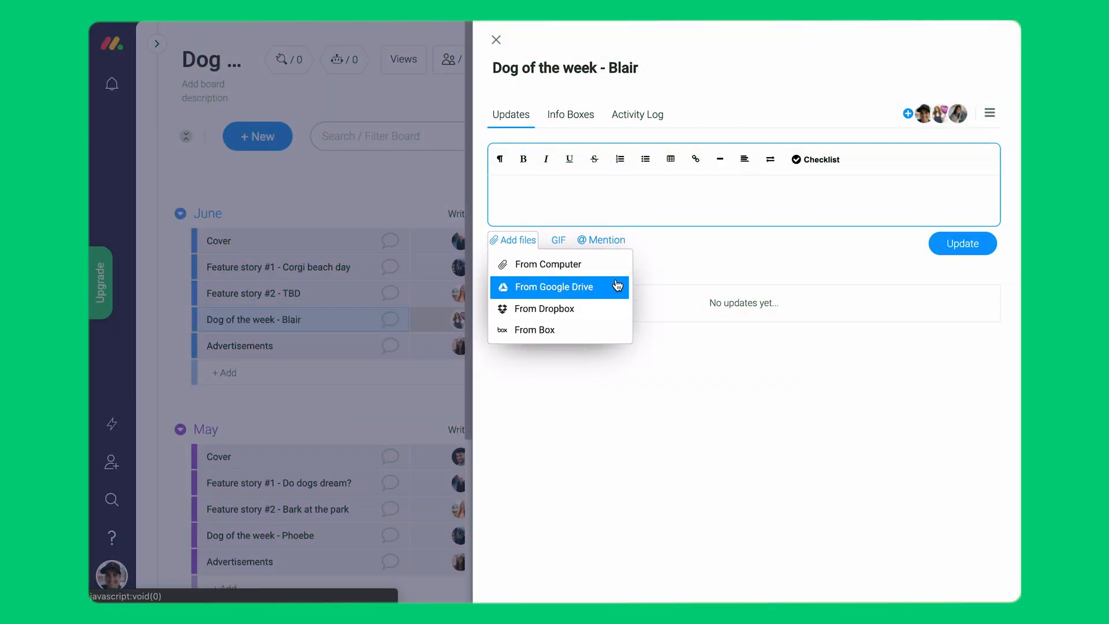
left_click(546, 263)
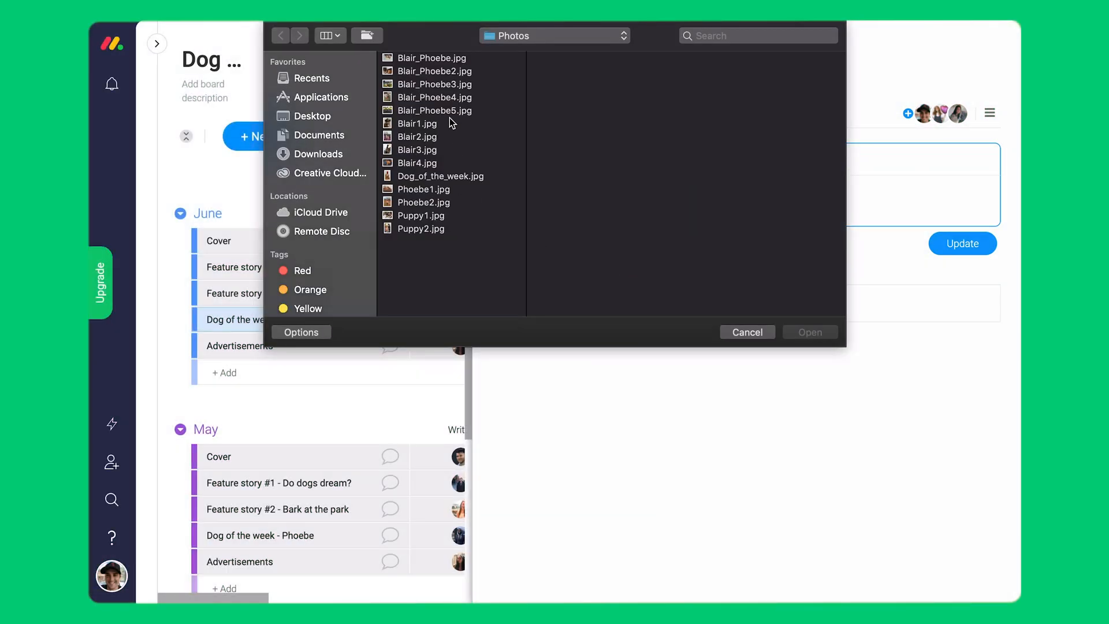
left_click(746, 333)
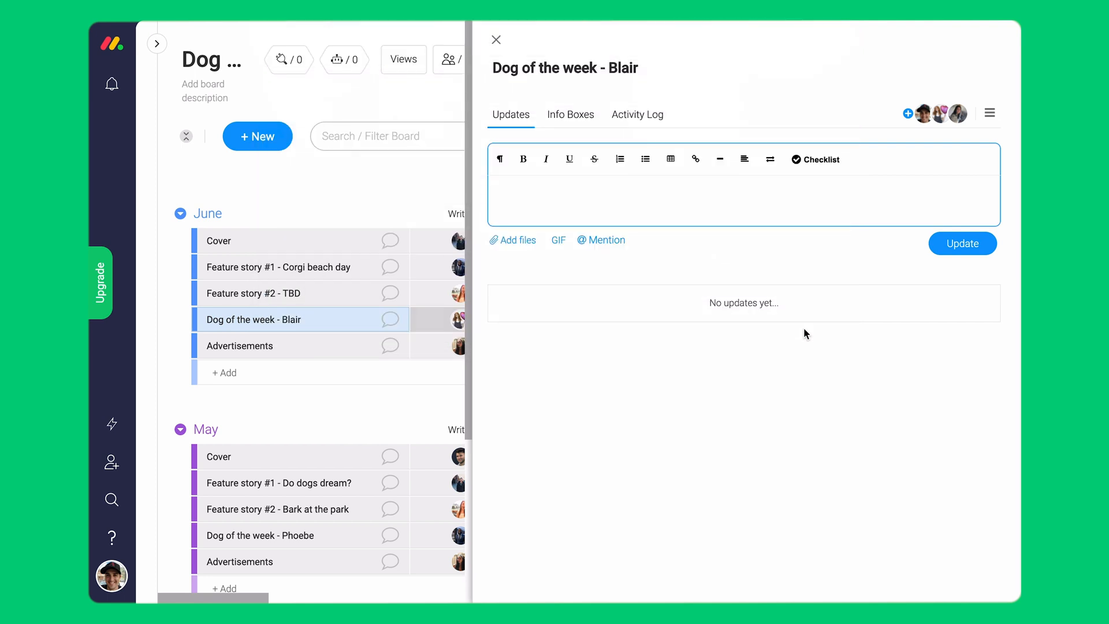
left_click(511, 240)
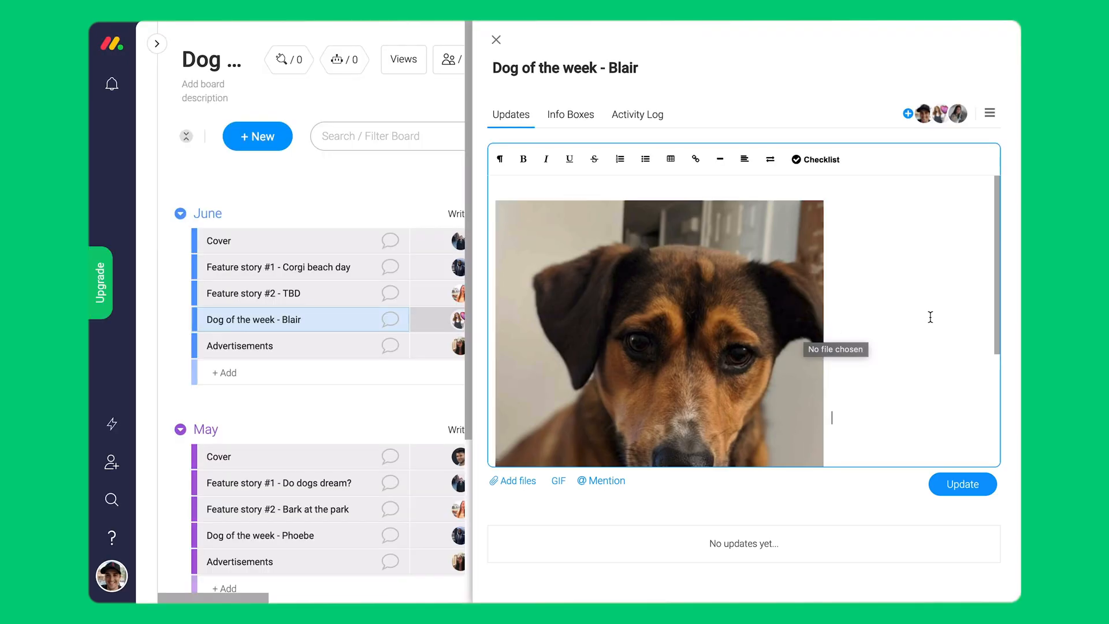
left_click(961, 484)
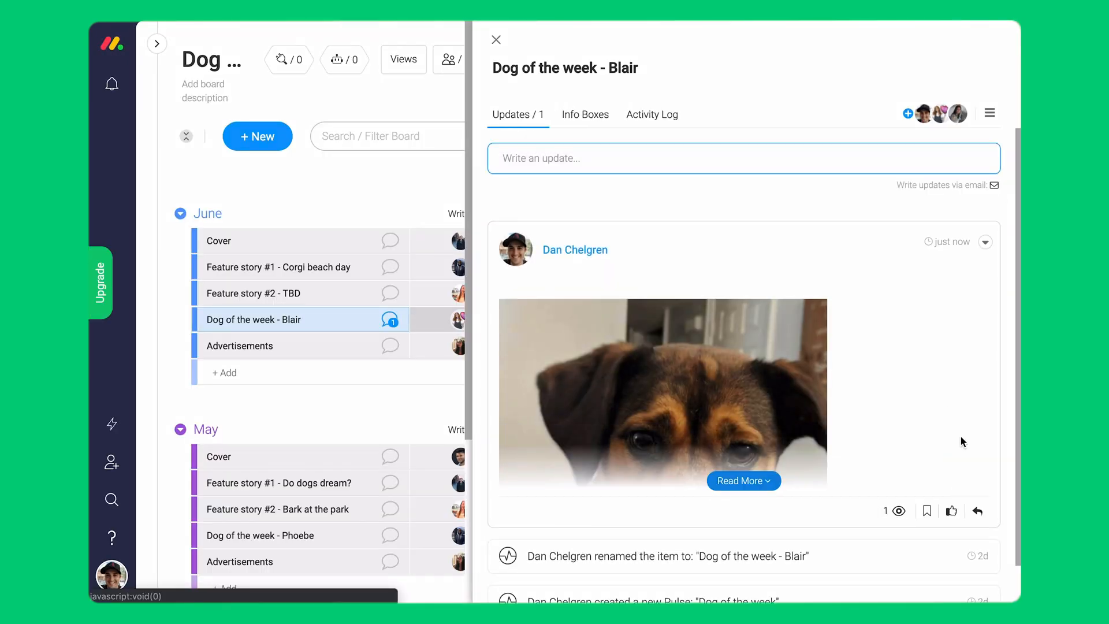
left_click(985, 241)
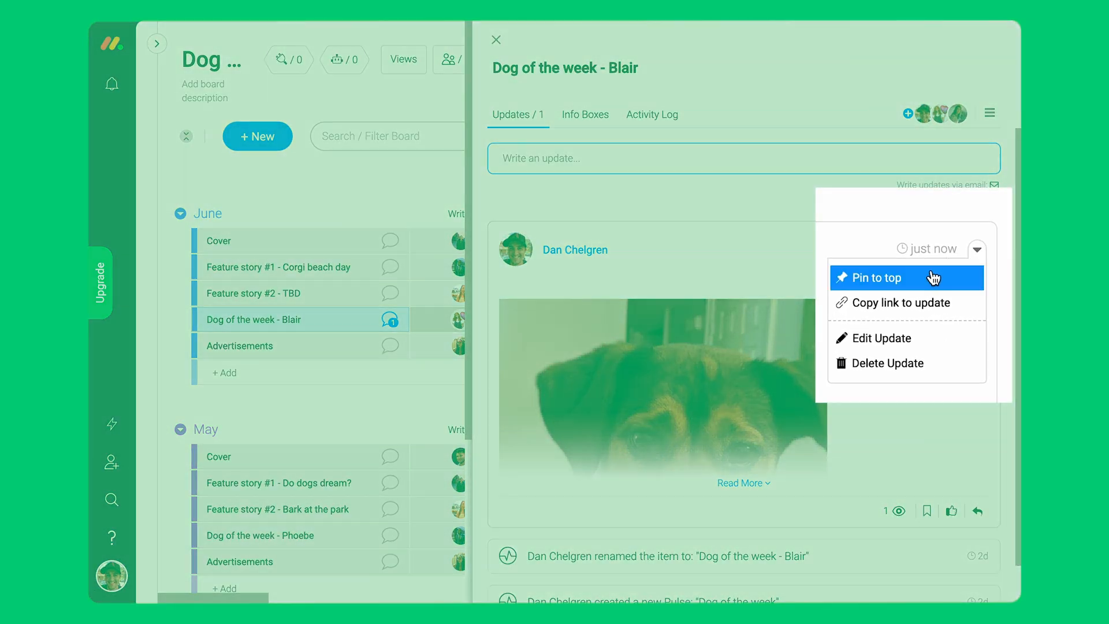
left_click(875, 277)
type("Hey @every")
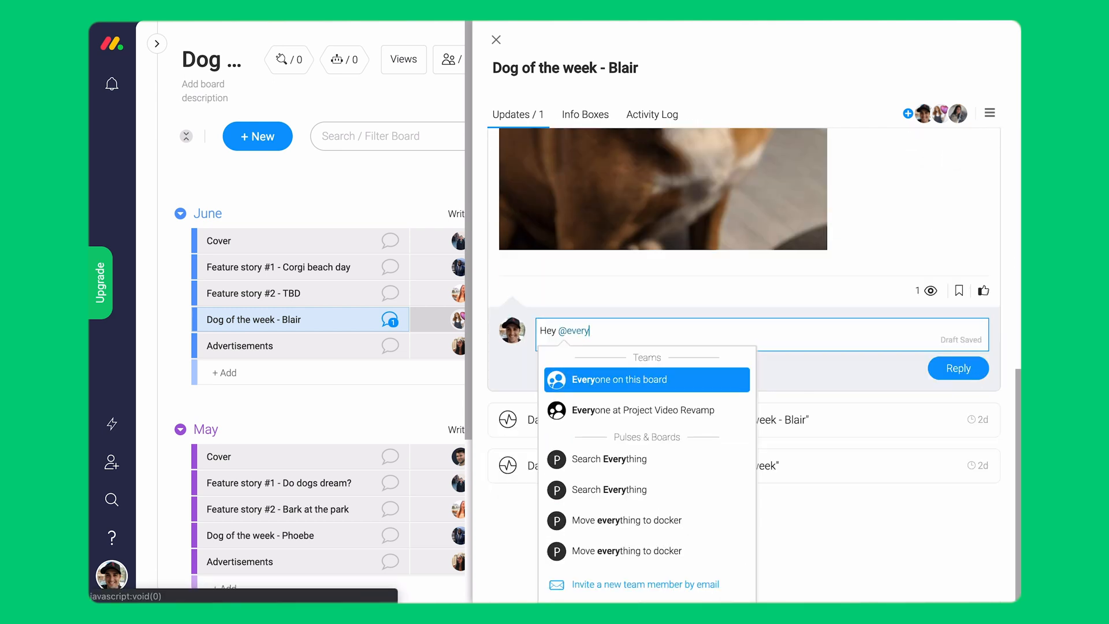
left_click(617, 379)
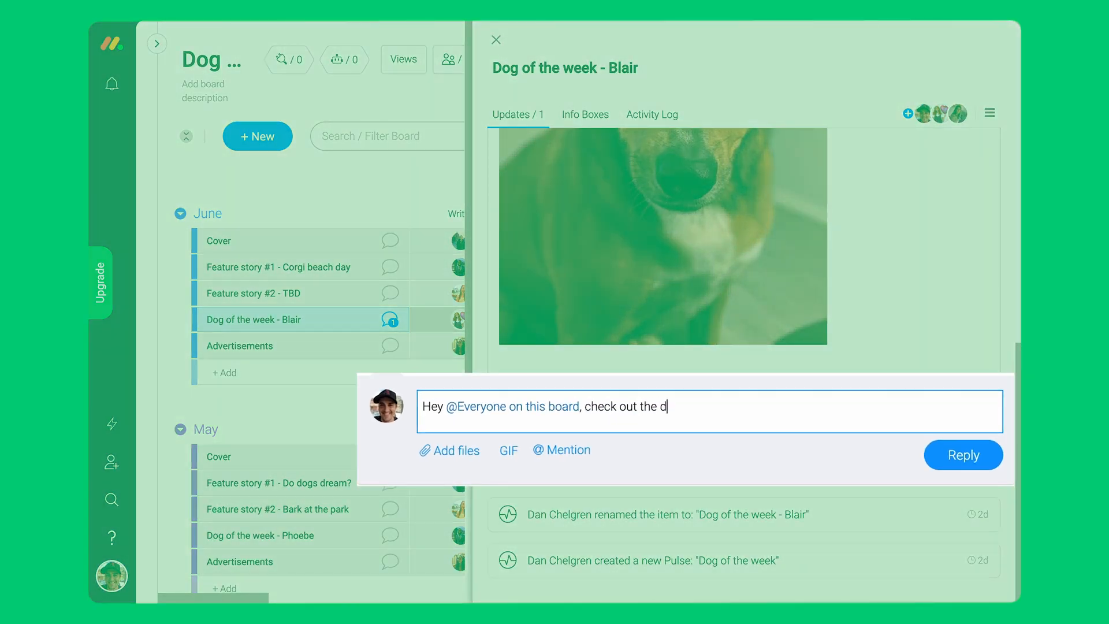
left_click(962, 455)
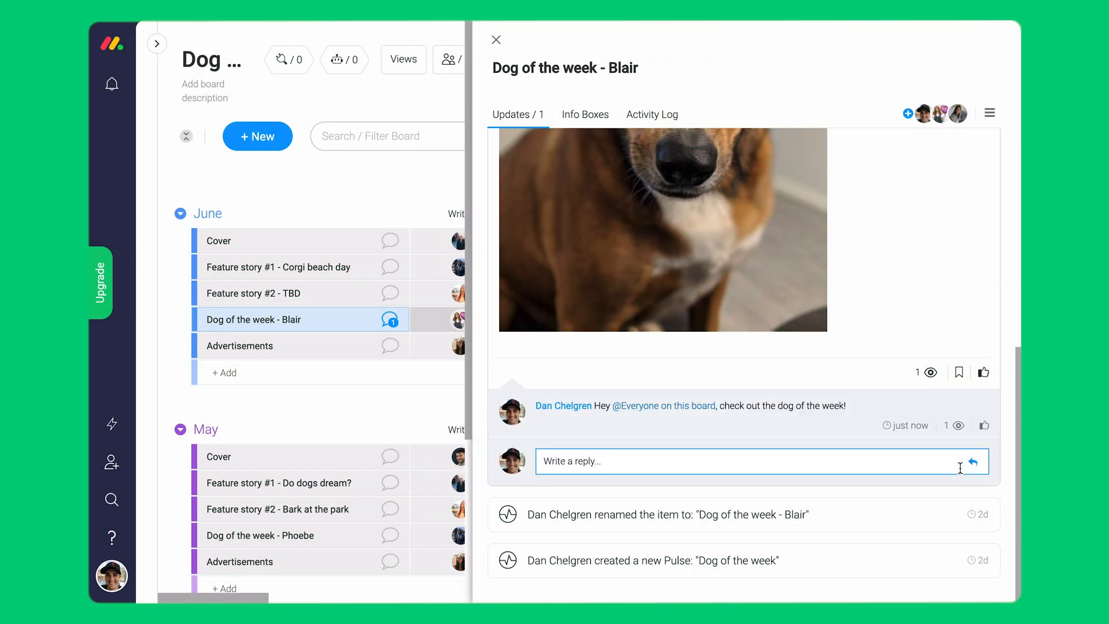
left_click(495, 40)
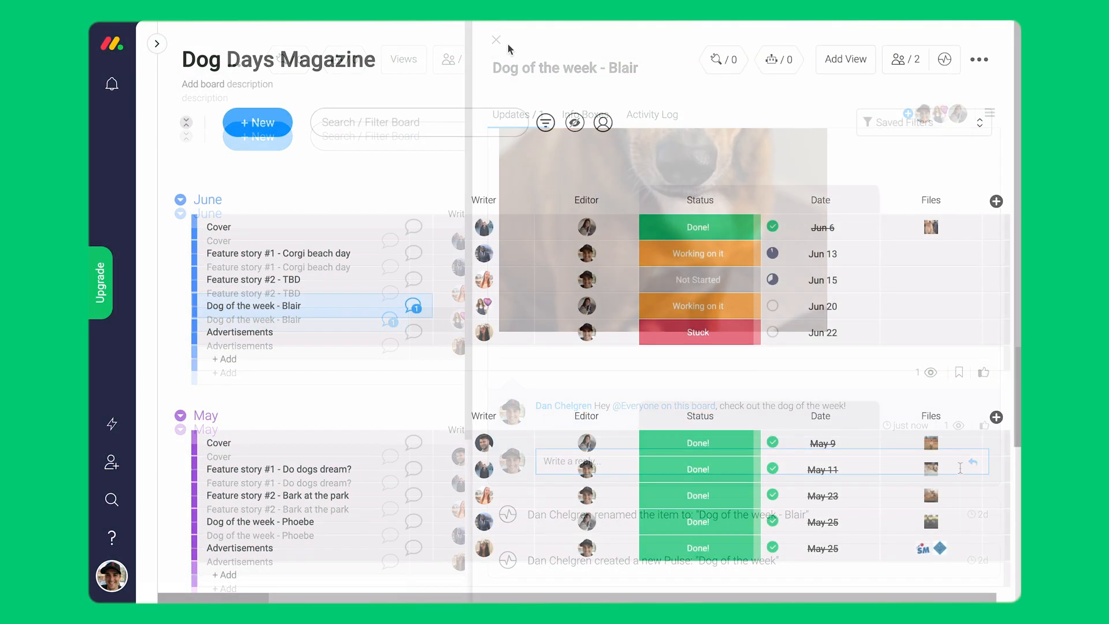
Upload three Blair photos to the item's Files cell and preview Blair2.jpg full size
left_click(496, 39)
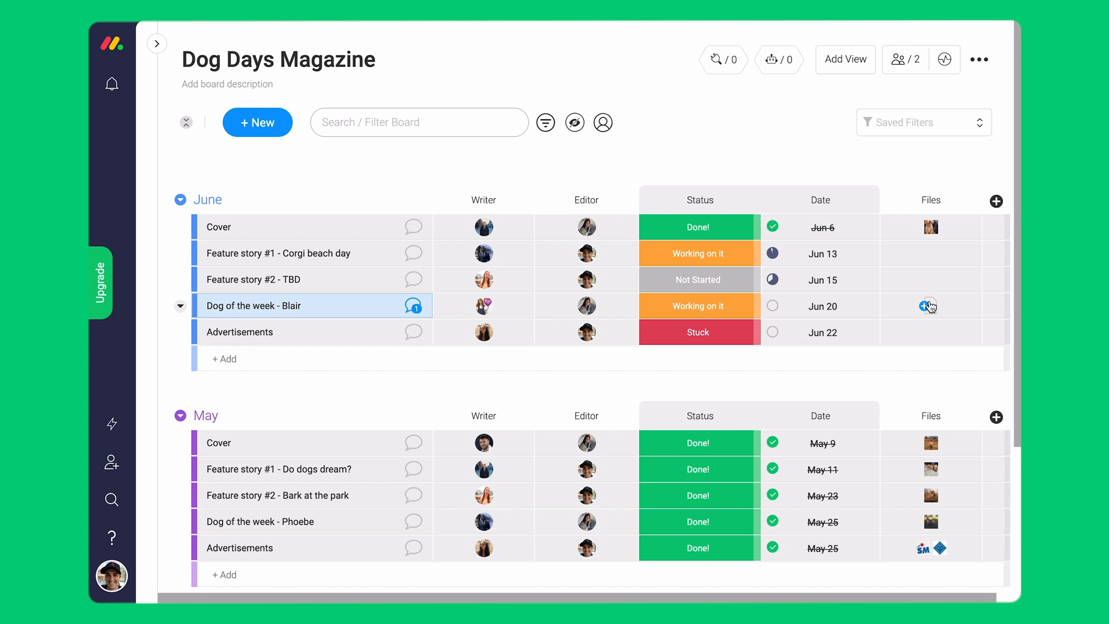
left_click(931, 305)
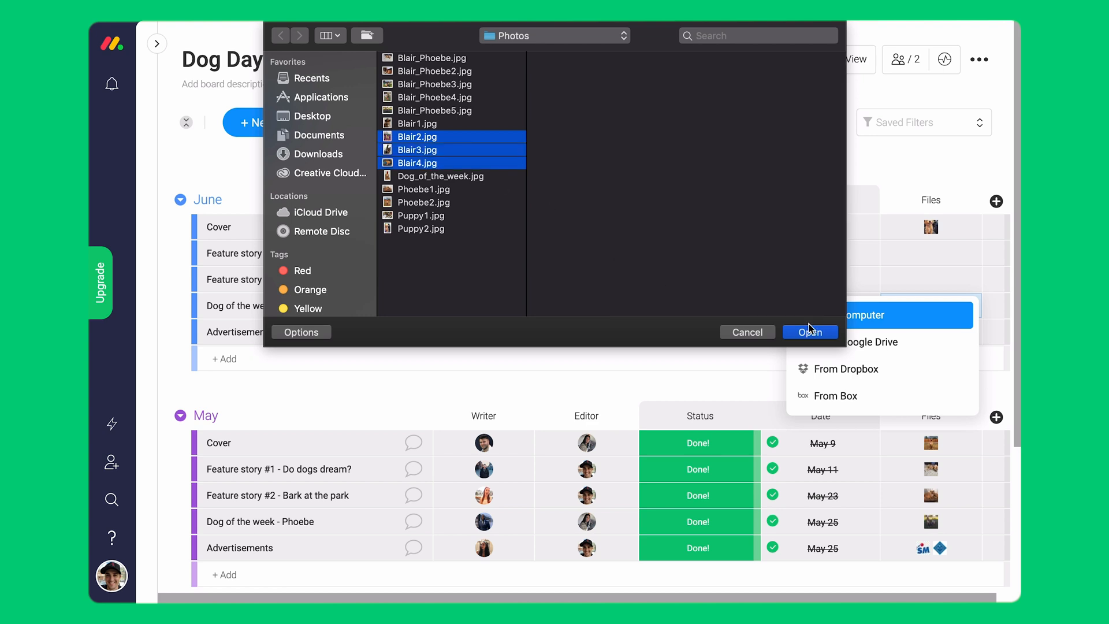
left_click(810, 332)
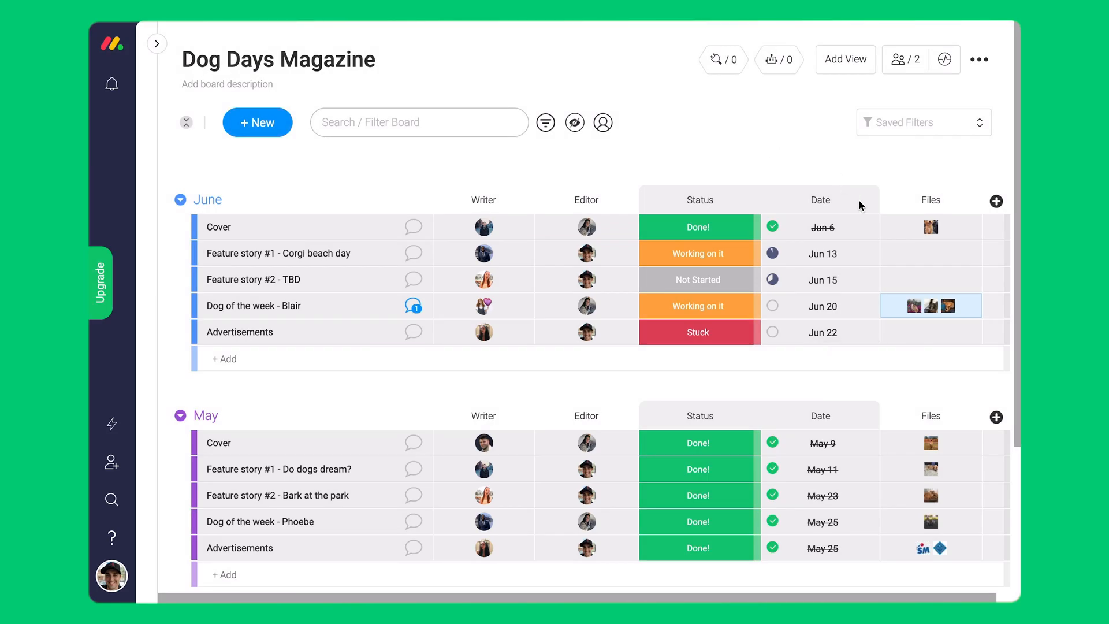
mouse_move(915, 305)
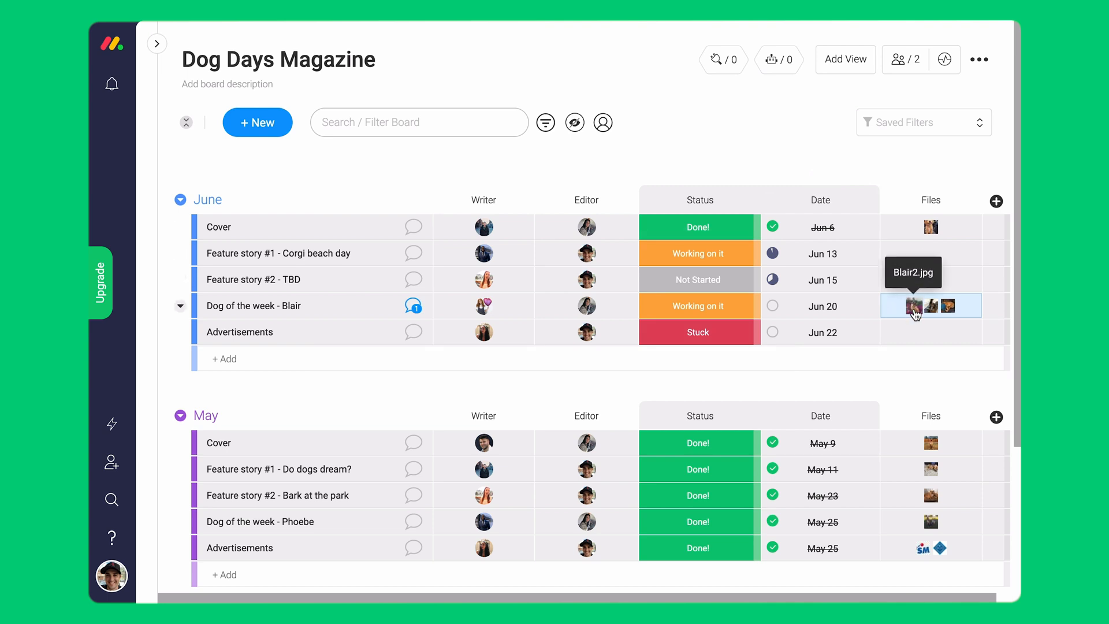
left_click(931, 305)
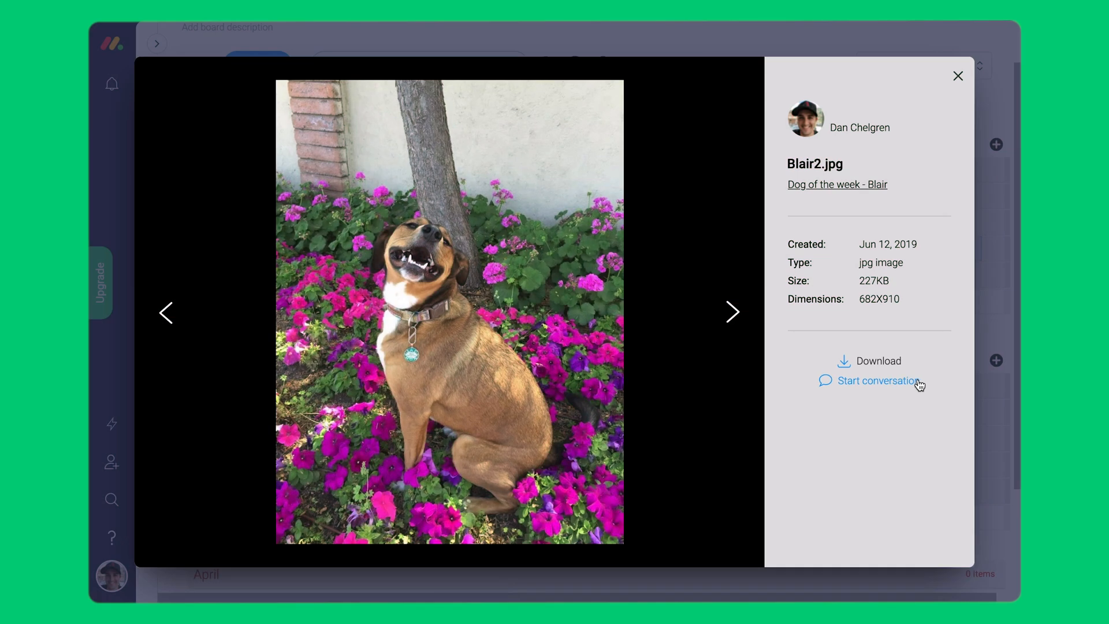
mouse_move(958, 76)
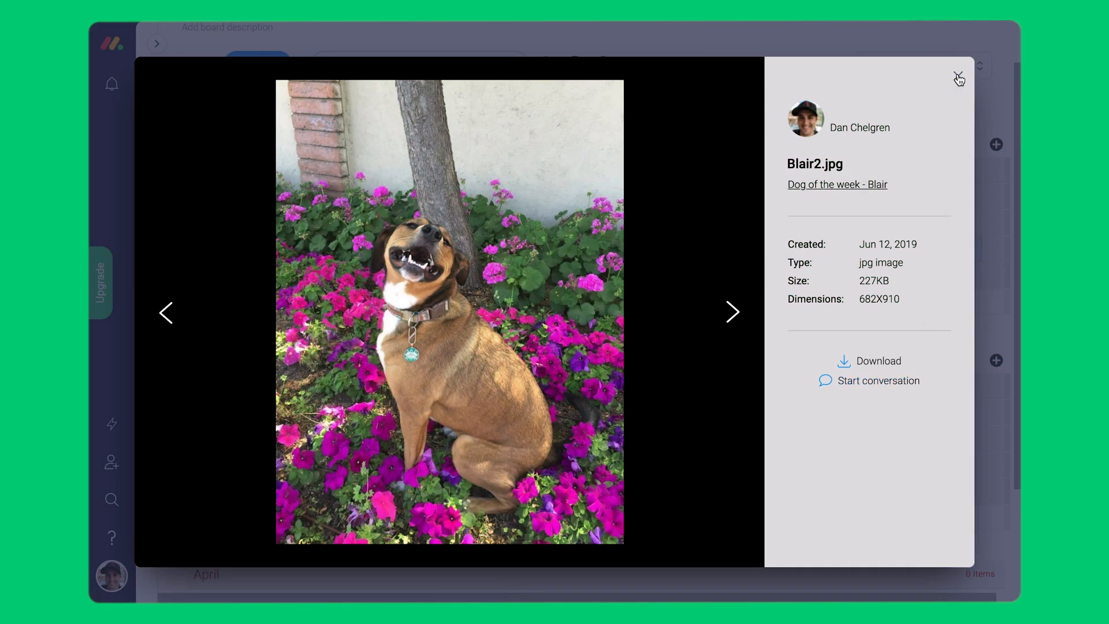
Close the Blair2.jpg preview to return to the Dog Days Magazine board
left_click(959, 74)
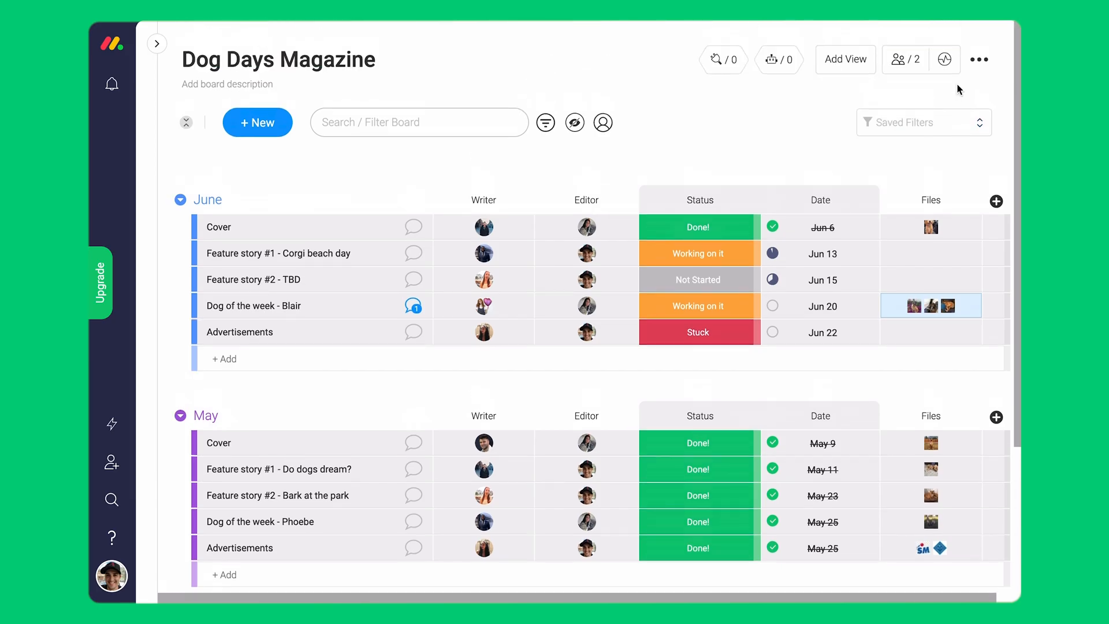
Add a Files view to the Dog Days Magazine board and switch to it
left_click(844, 59)
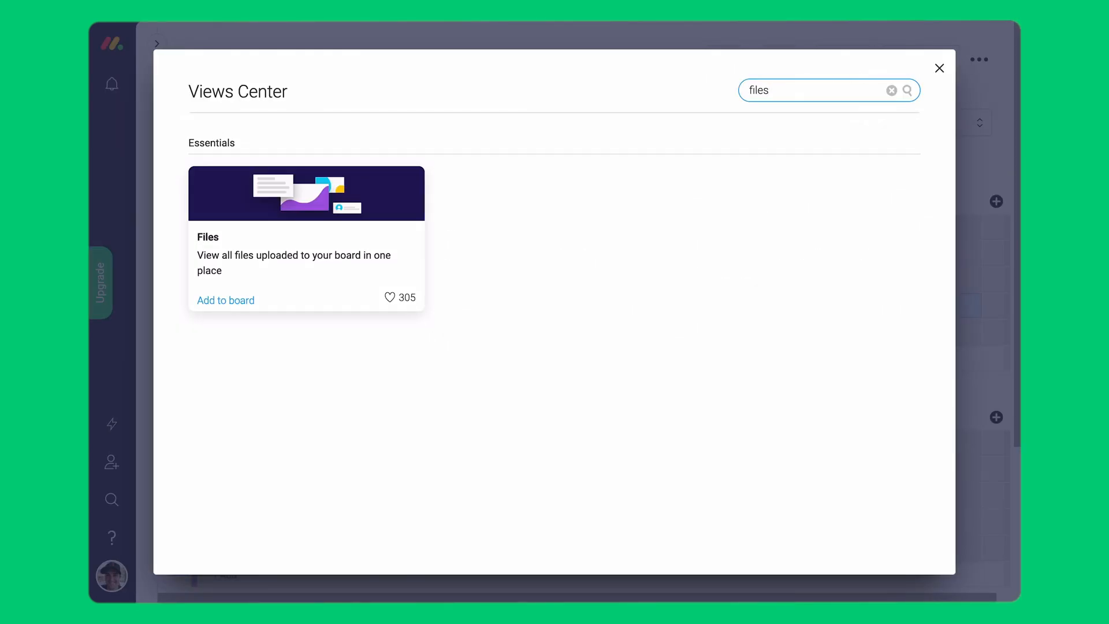
left_click(940, 68)
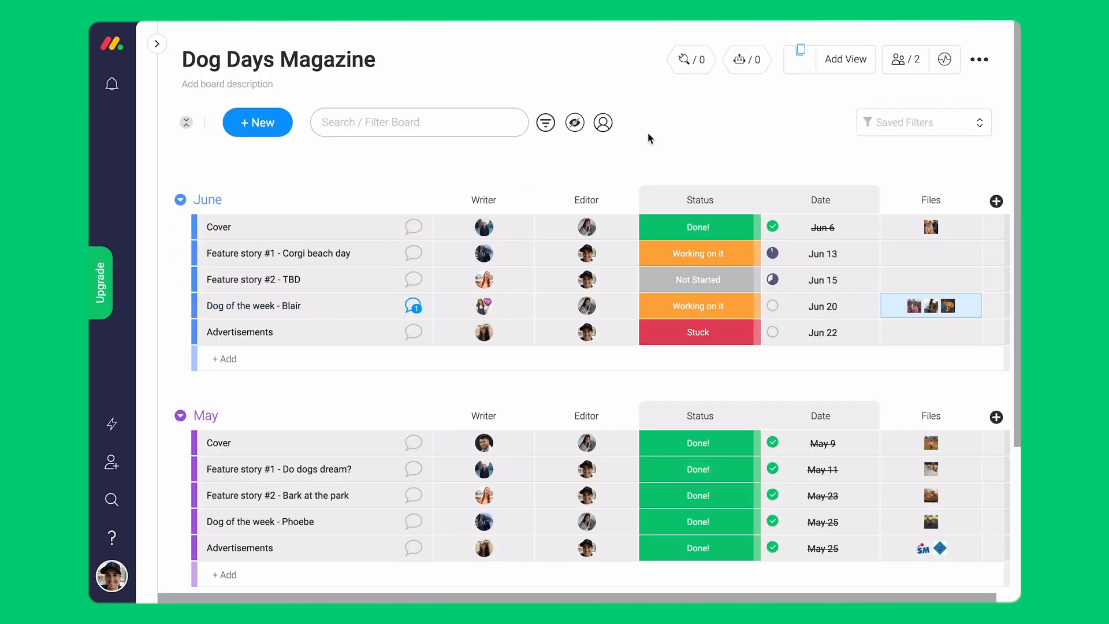
left_click(799, 48)
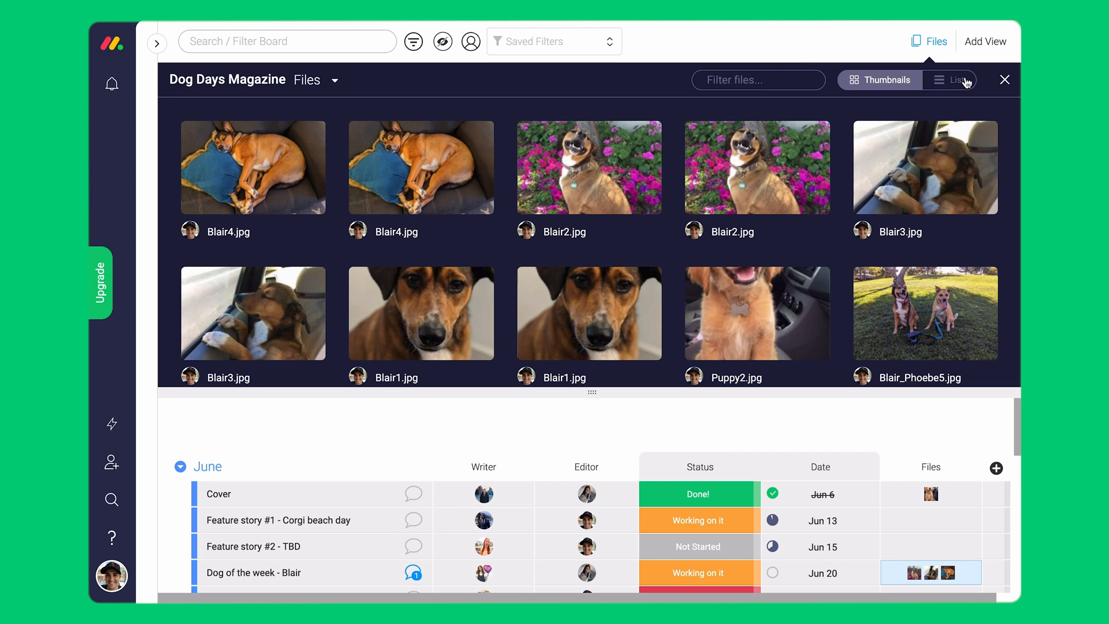
Toggle the files between list and thumbnails, filter by 'Puppy', then clear the filter
left_click(958, 80)
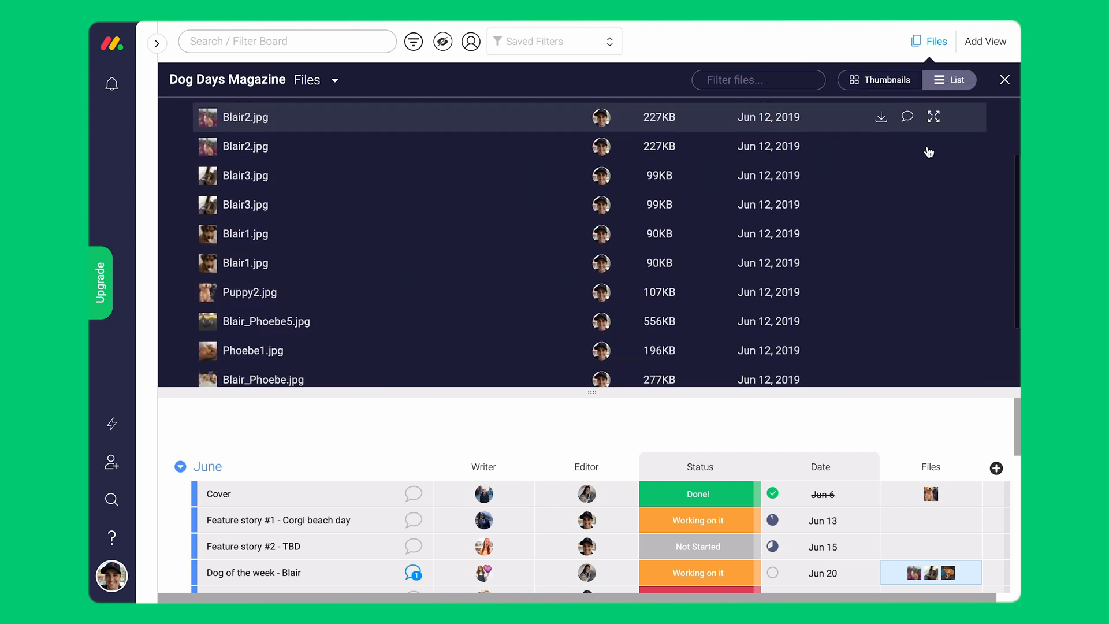
left_click(886, 80)
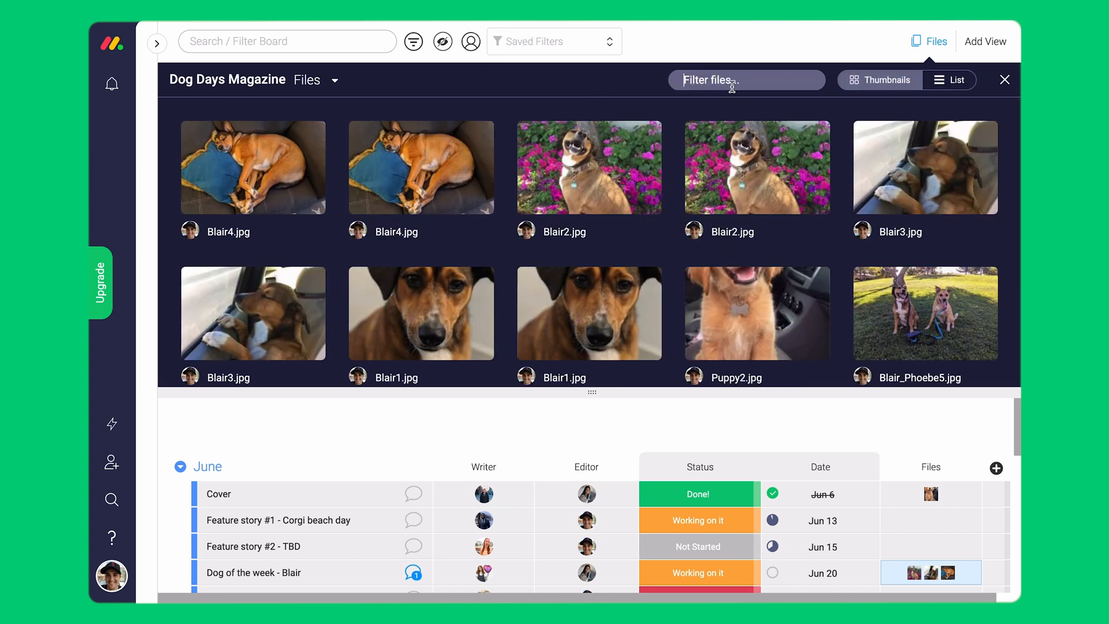
type("Puppy")
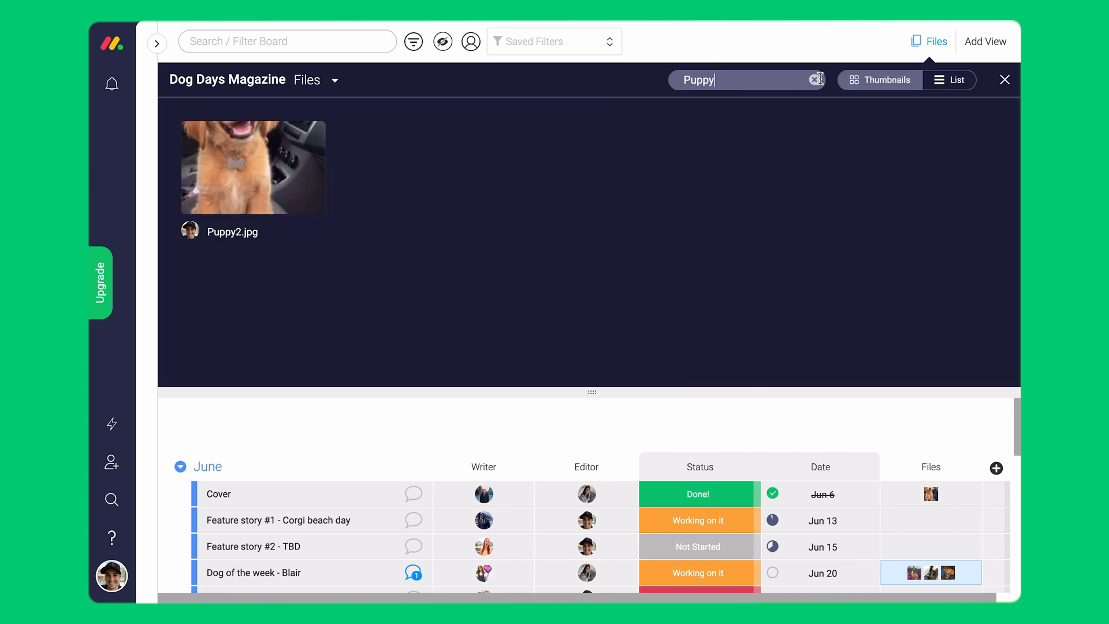
left_click(819, 79)
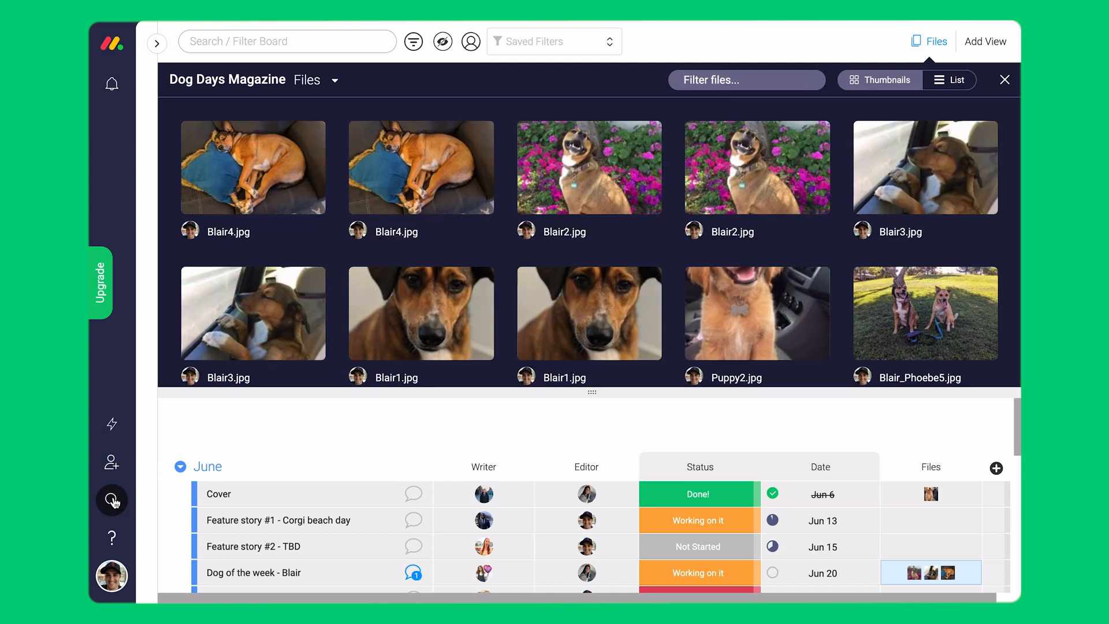
Search the whole account and limit the results to Files
left_click(110, 500)
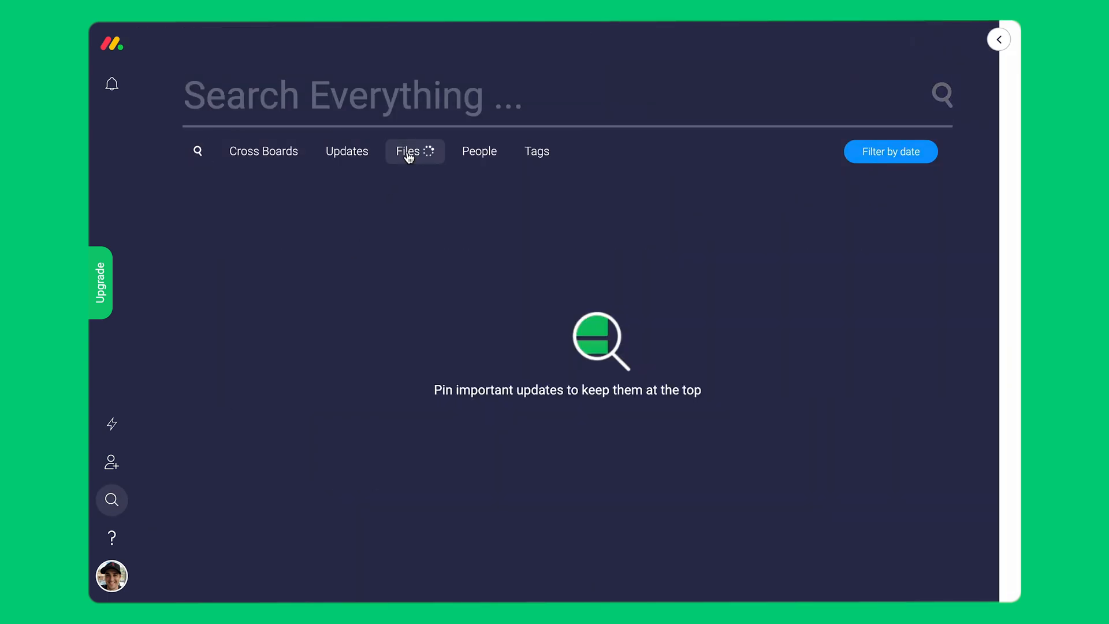
left_click(414, 150)
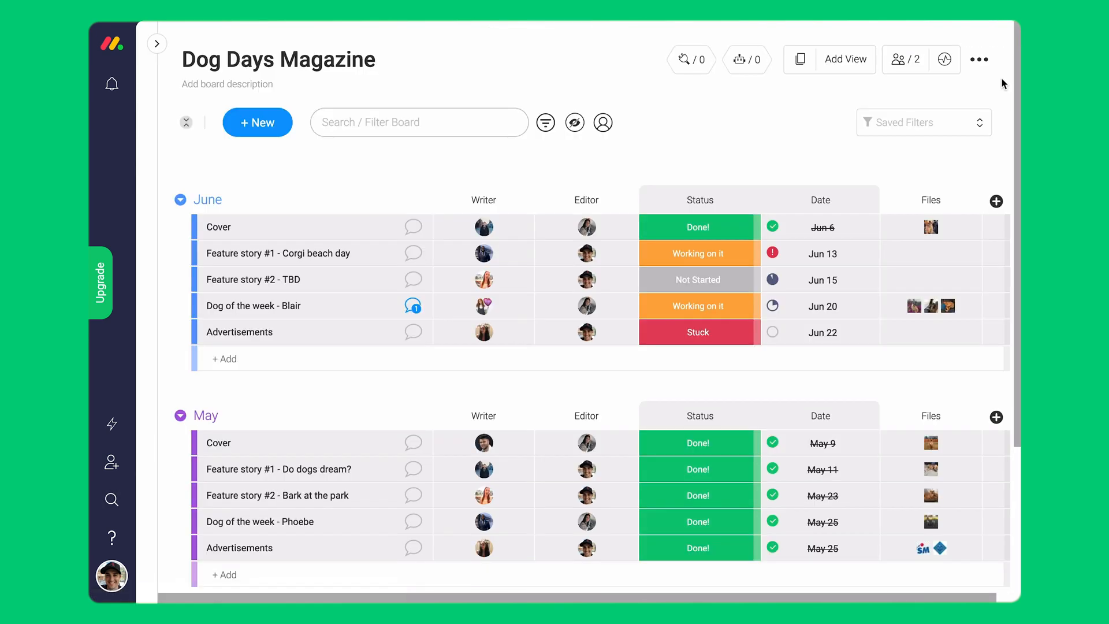
mouse_move(111, 537)
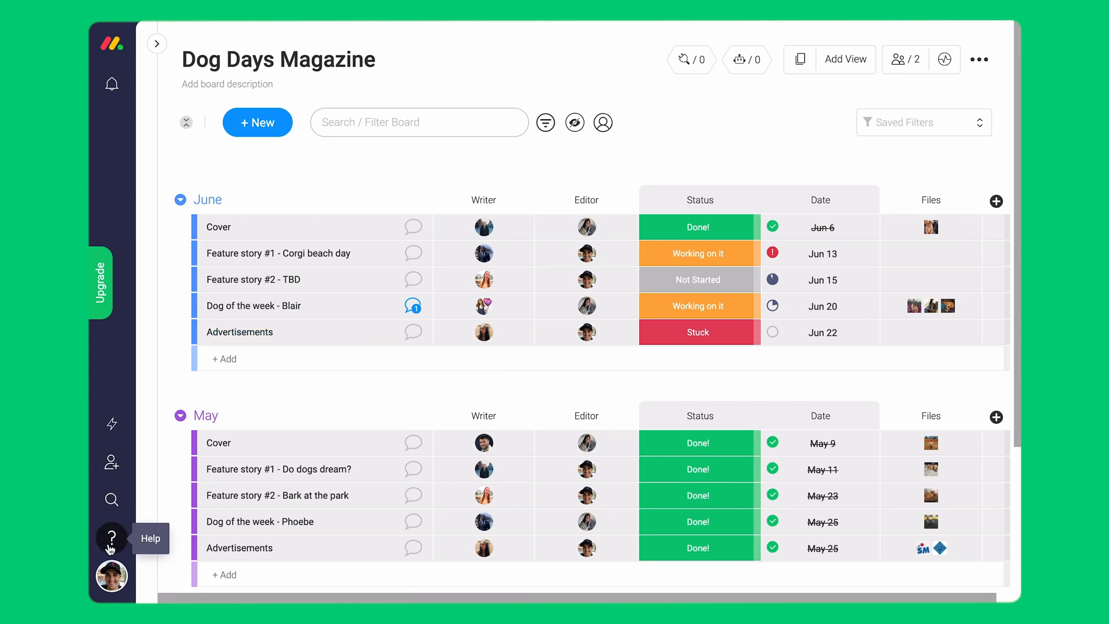
Search the help center for 'Upload' to list articles about uploading documents
left_click(111, 537)
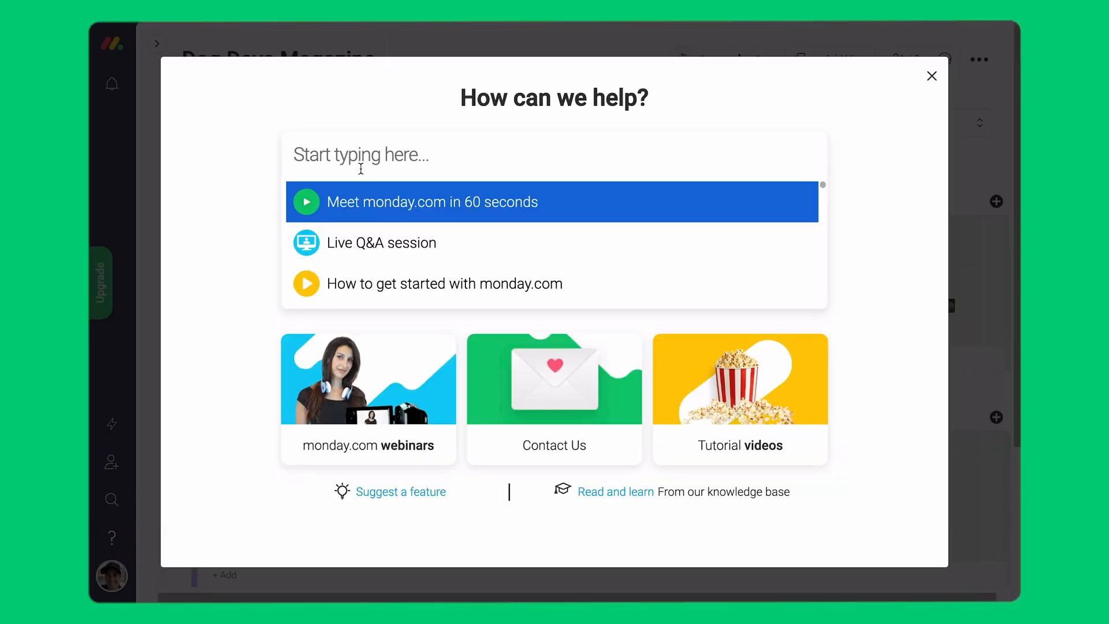
type("Upload")
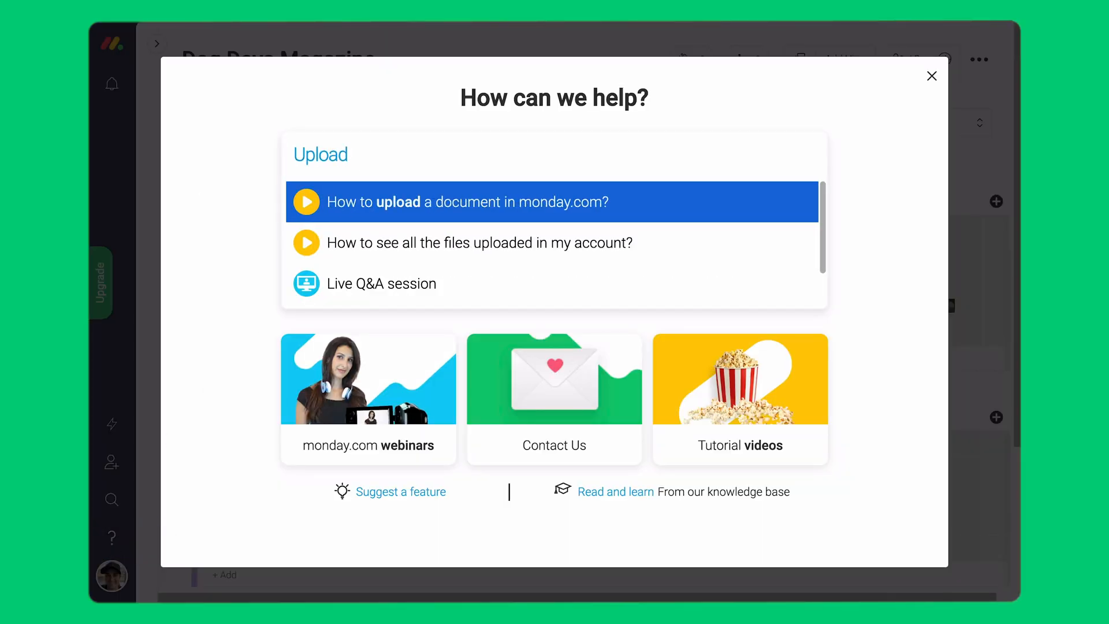